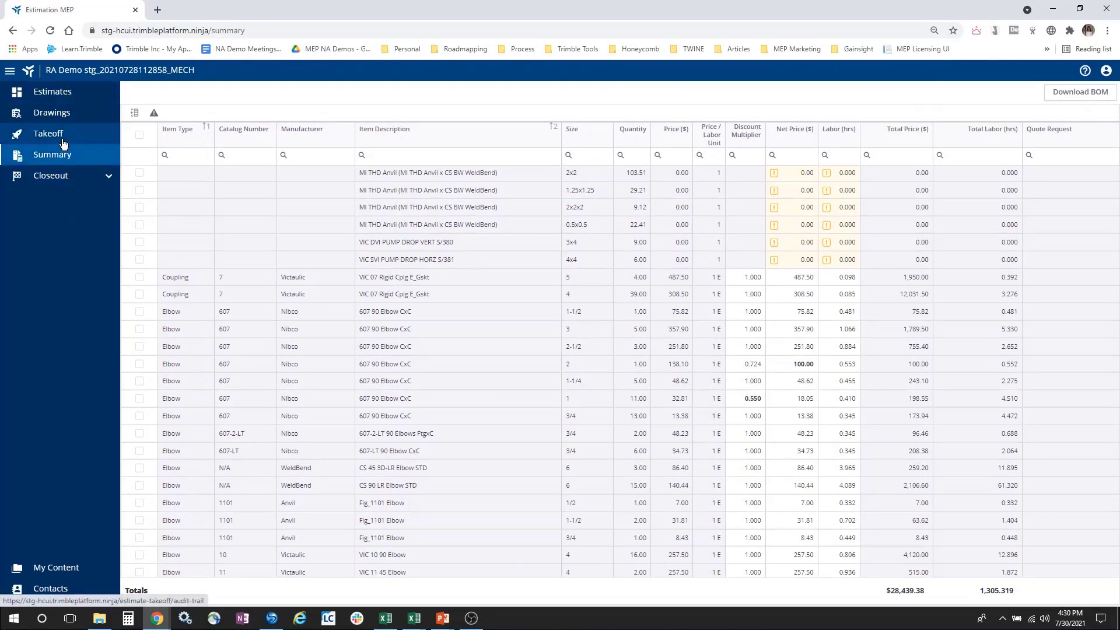
pyautogui.moveTo(318, 298)
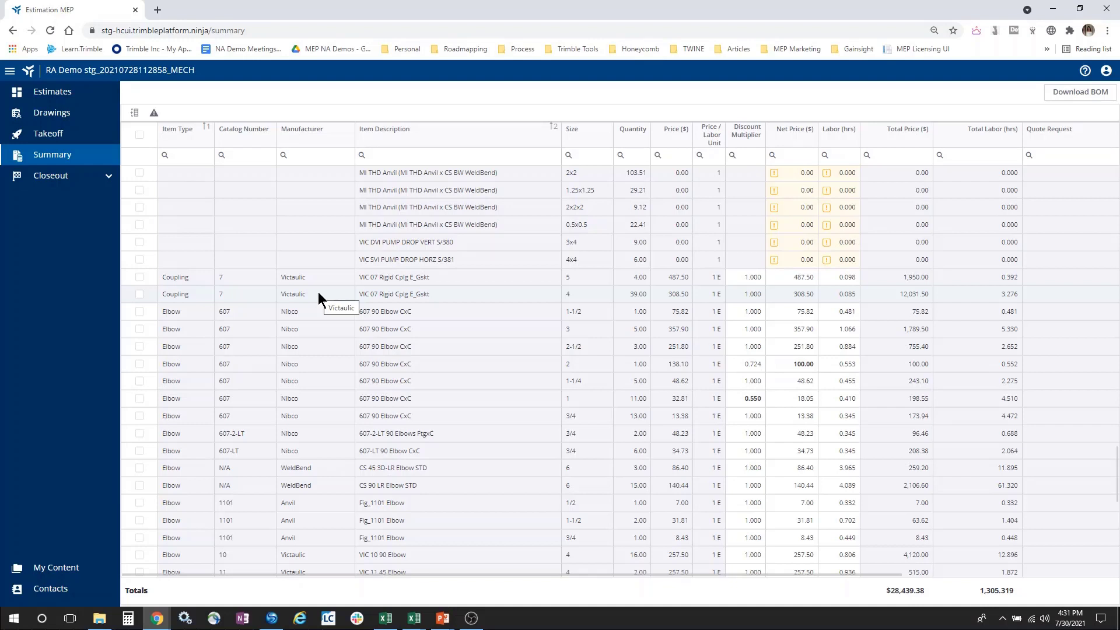
pyautogui.moveTo(675, 302)
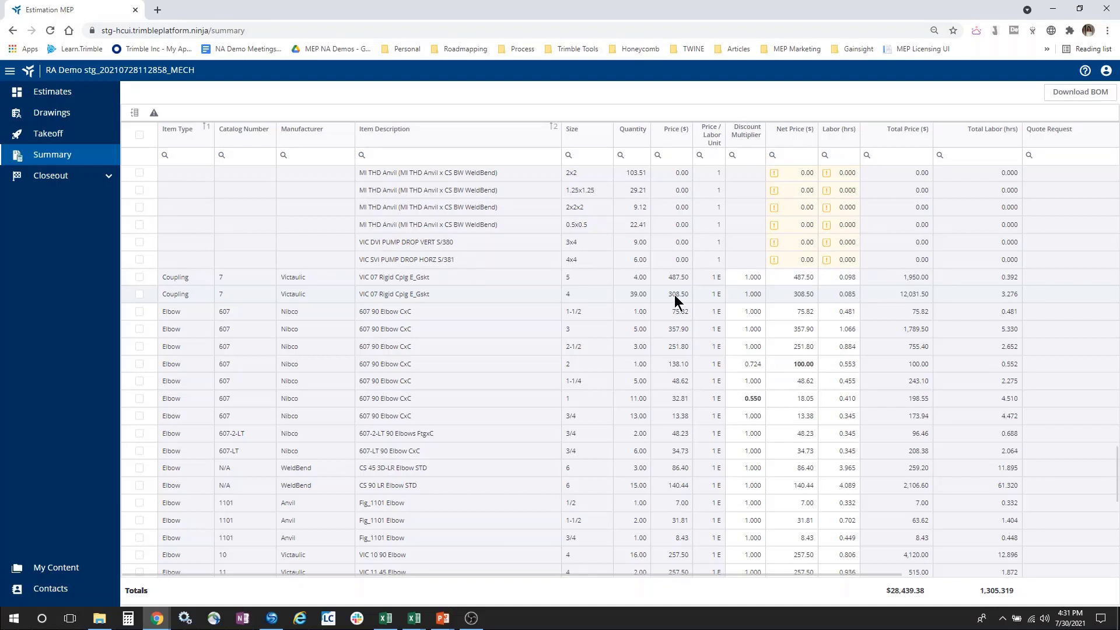
pyautogui.moveTo(712, 300)
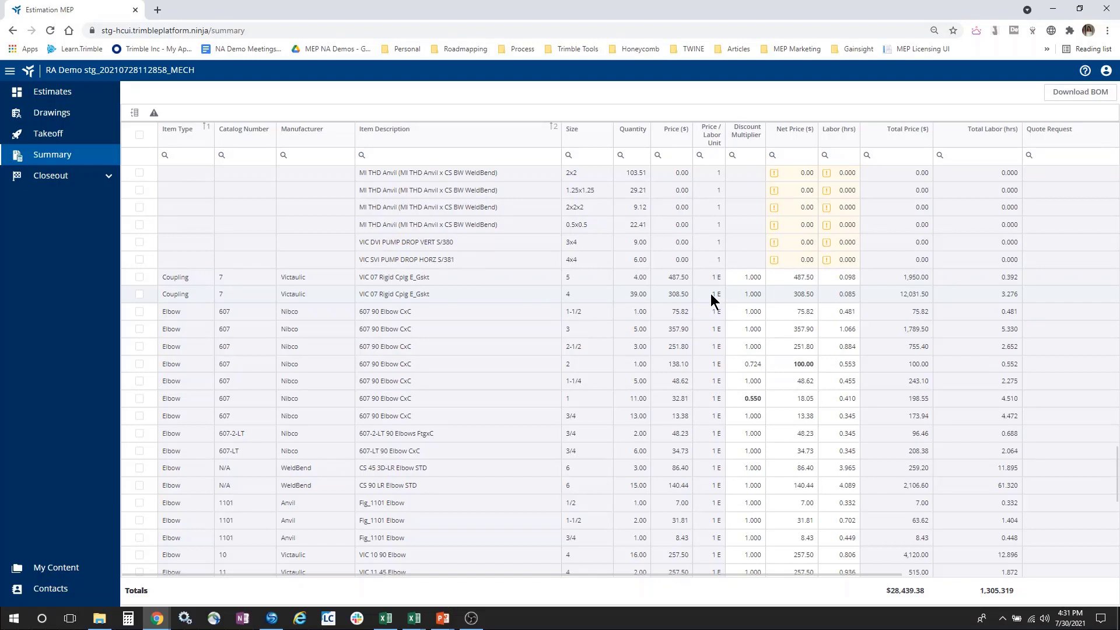
pyautogui.moveTo(744, 303)
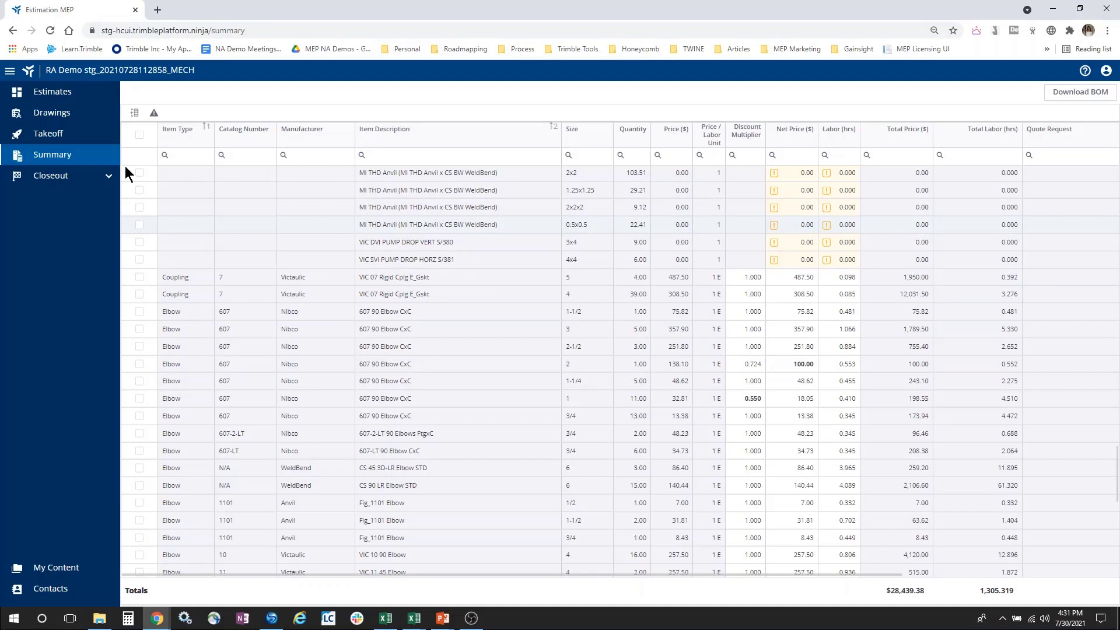
# - Show the summary alerts flagging items missing price and items missing labor
pyautogui.click(154, 113)
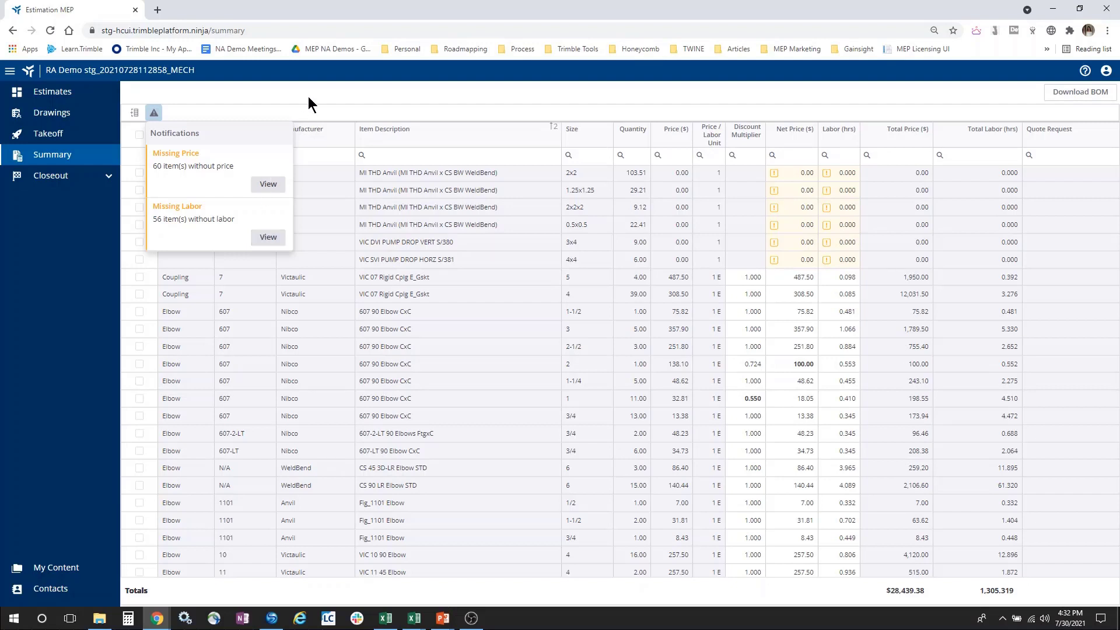
# - Reveal the Items Grouping choices: drawing, item type, manufacturer, supplier or work breakdown
pyautogui.click(134, 112)
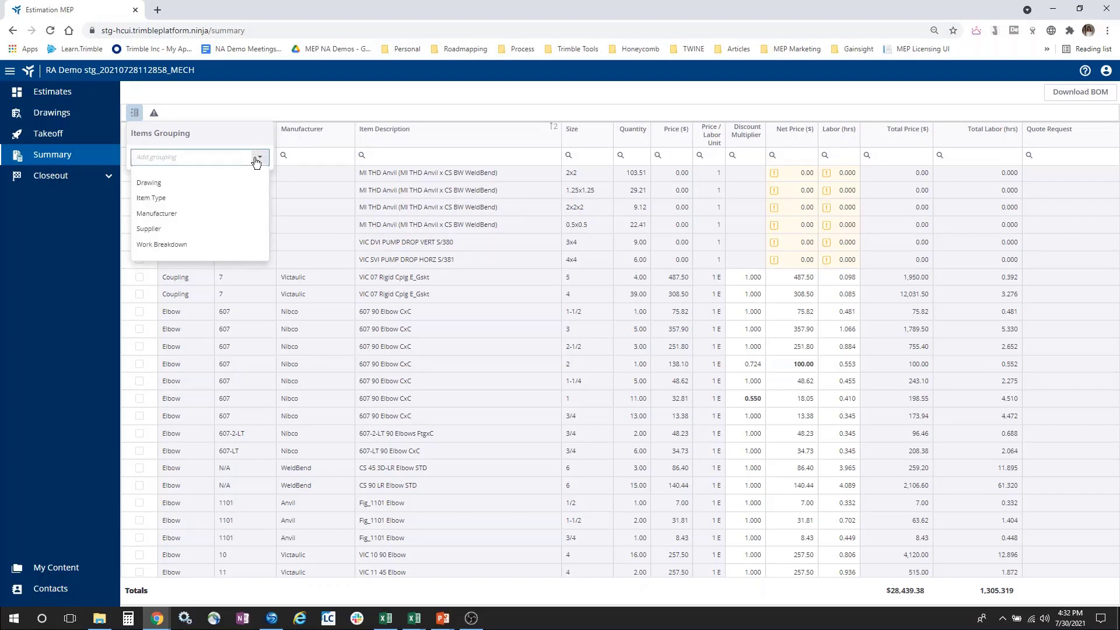
pyautogui.moveTo(232, 172)
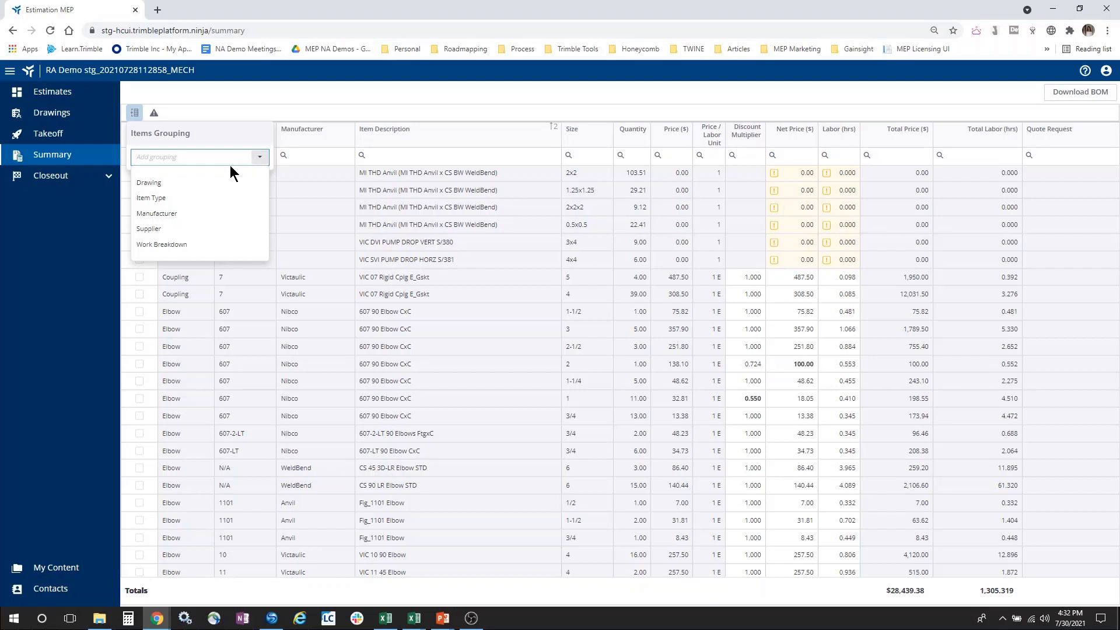
pyautogui.moveTo(210, 202)
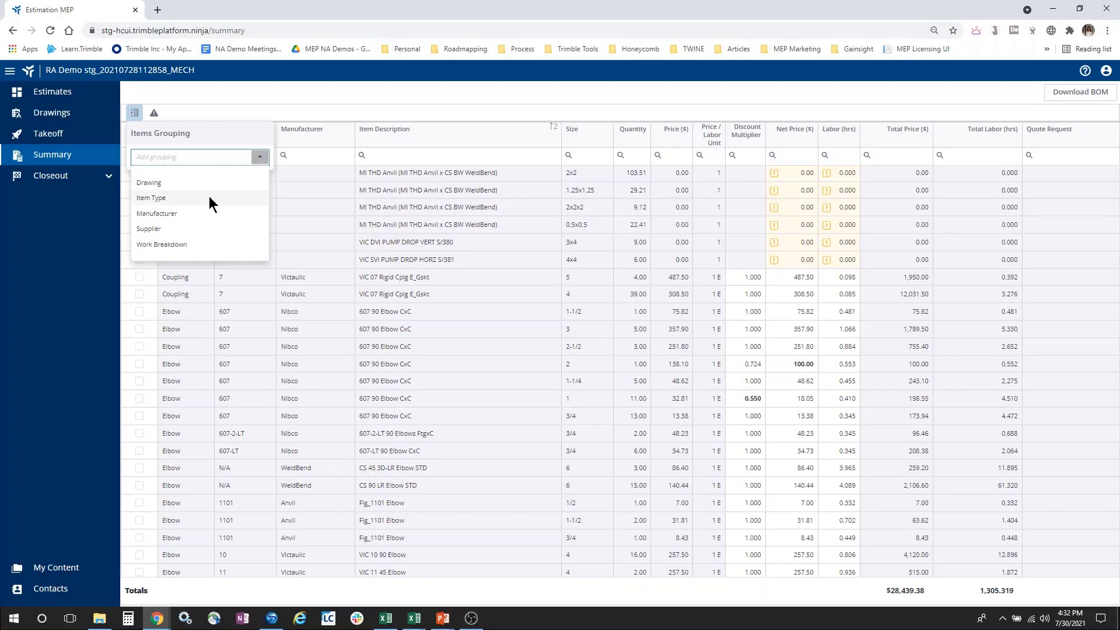
pyautogui.moveTo(214, 215)
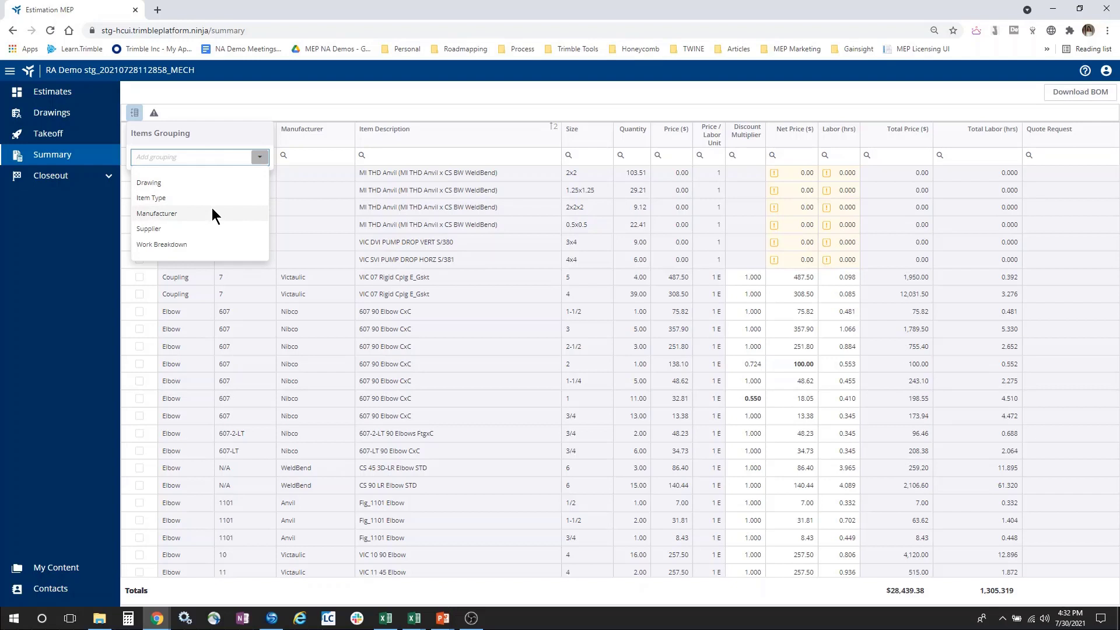
pyautogui.moveTo(210, 248)
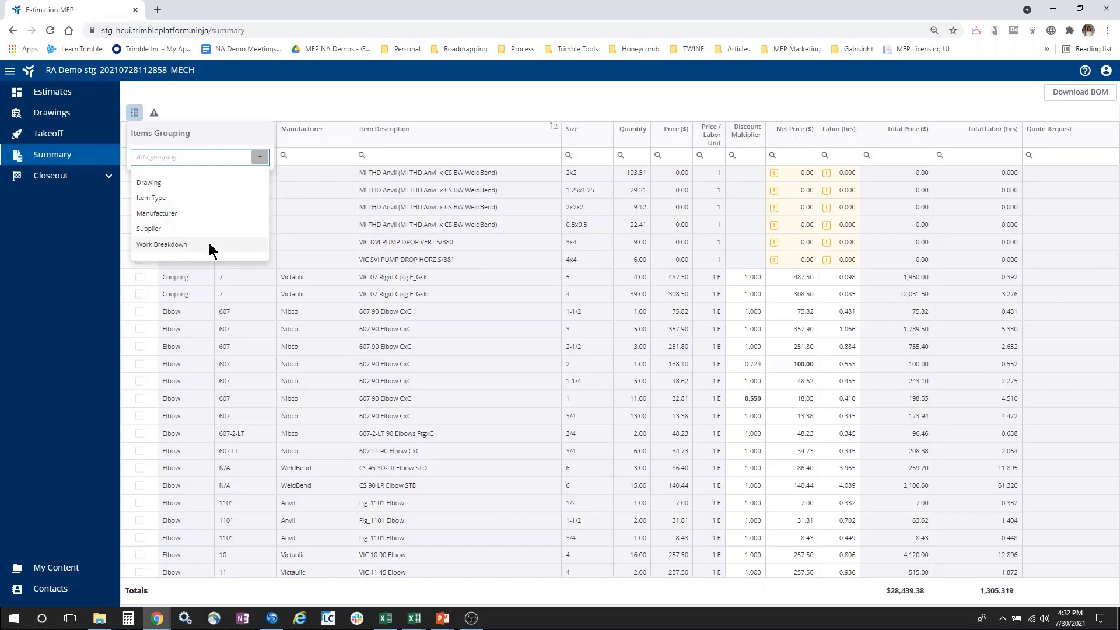
# - Group the summary by Work Breakdown so price and labor totals show per system
pyautogui.click(161, 243)
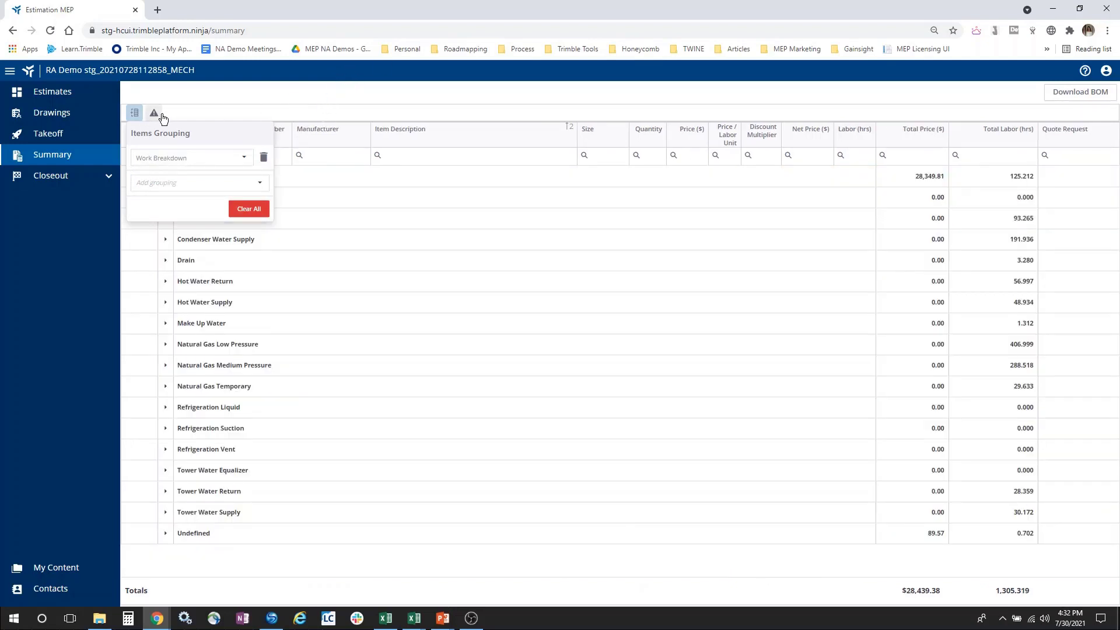
pyautogui.click(135, 112)
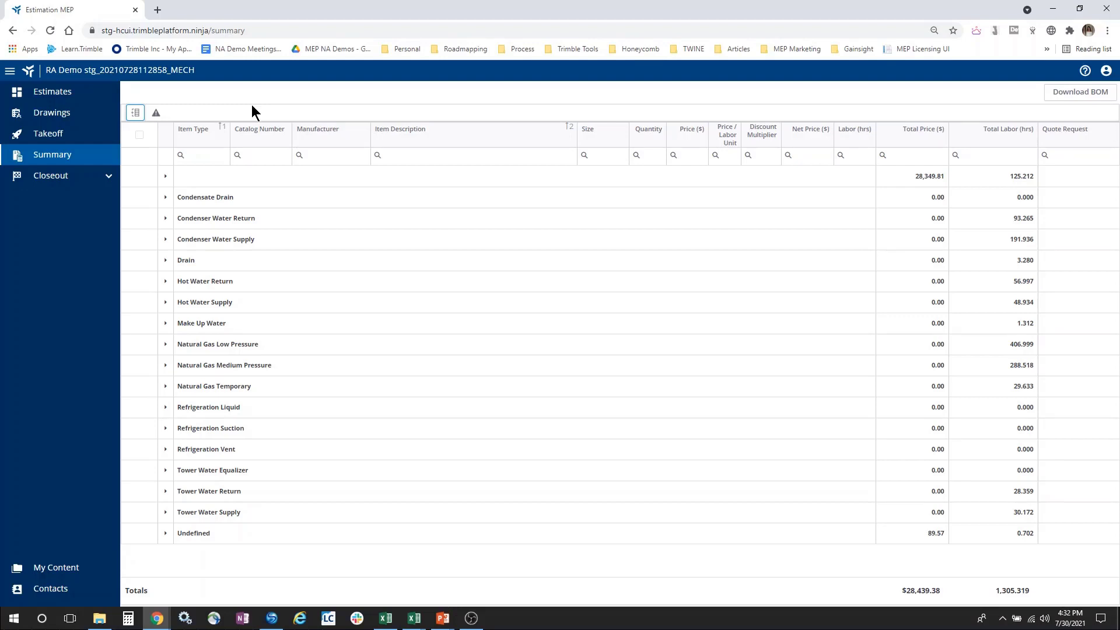
pyautogui.moveTo(1079, 92)
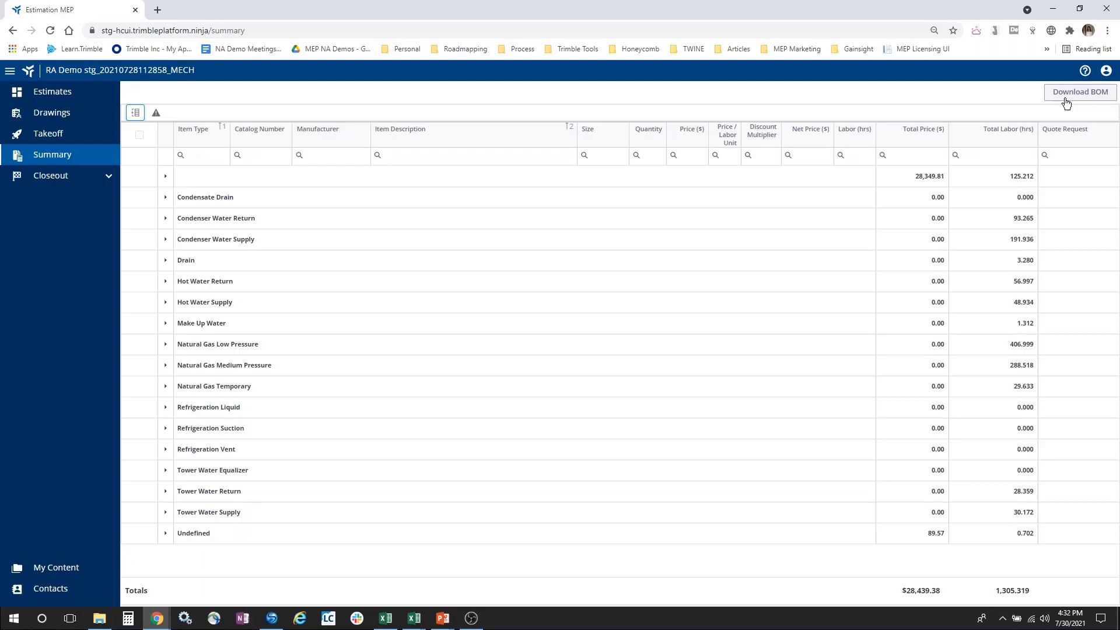
pyautogui.moveTo(500, 268)
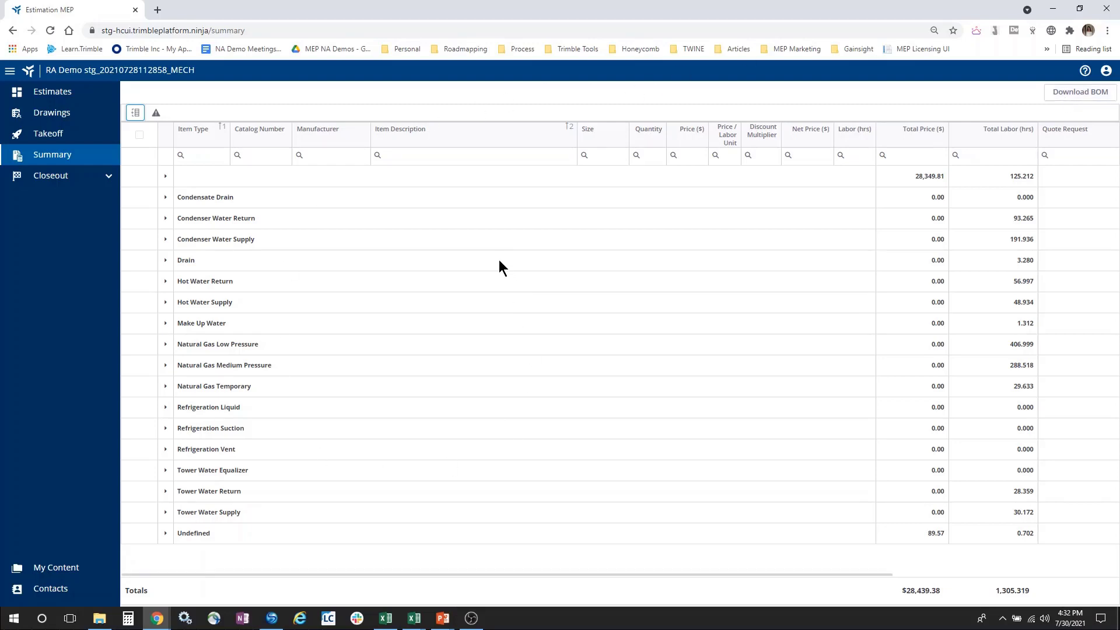